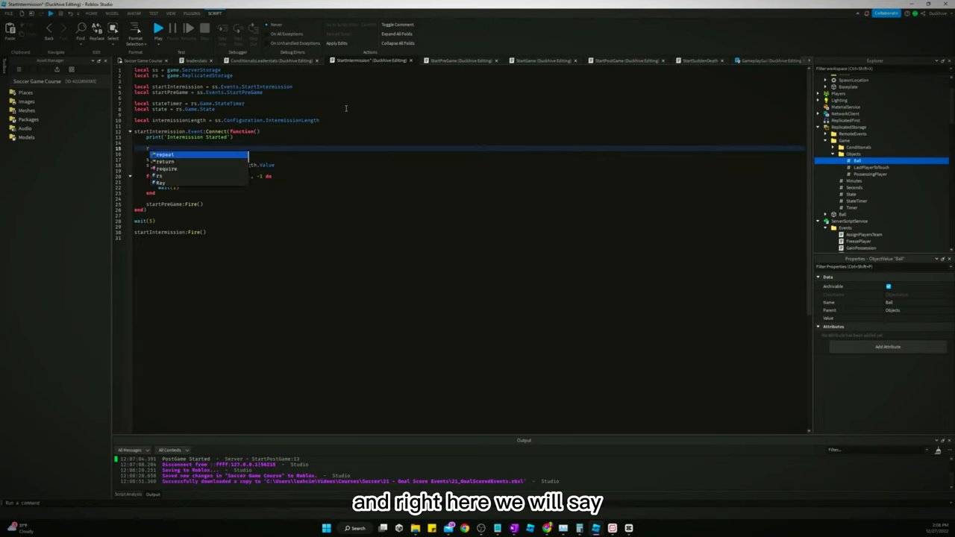
Add ss.Events.ResetScore:Fire() at the top of the intermission Connect handler
text(ss.Events.ResetScore:Fire()
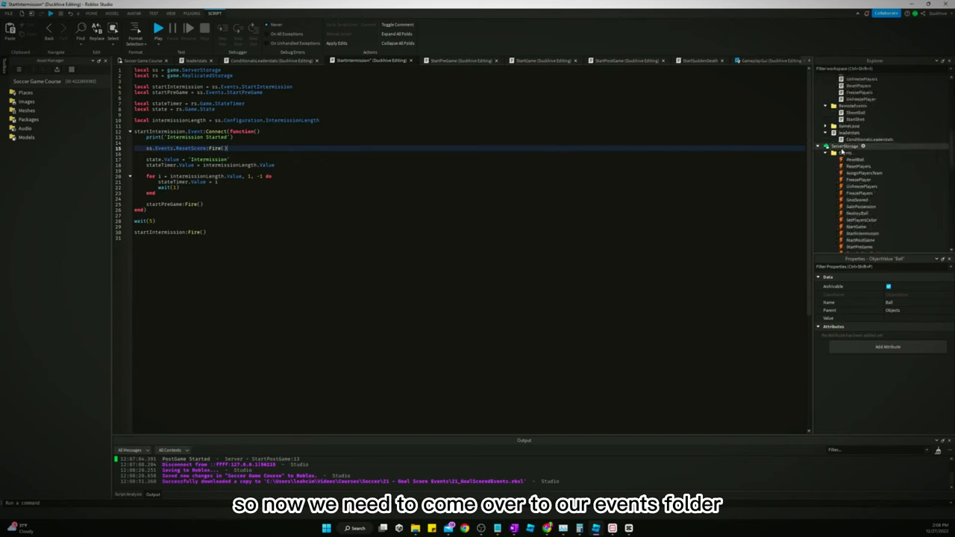
Insert a new Script under ServerScriptService with its default hello world code
click(858, 158)
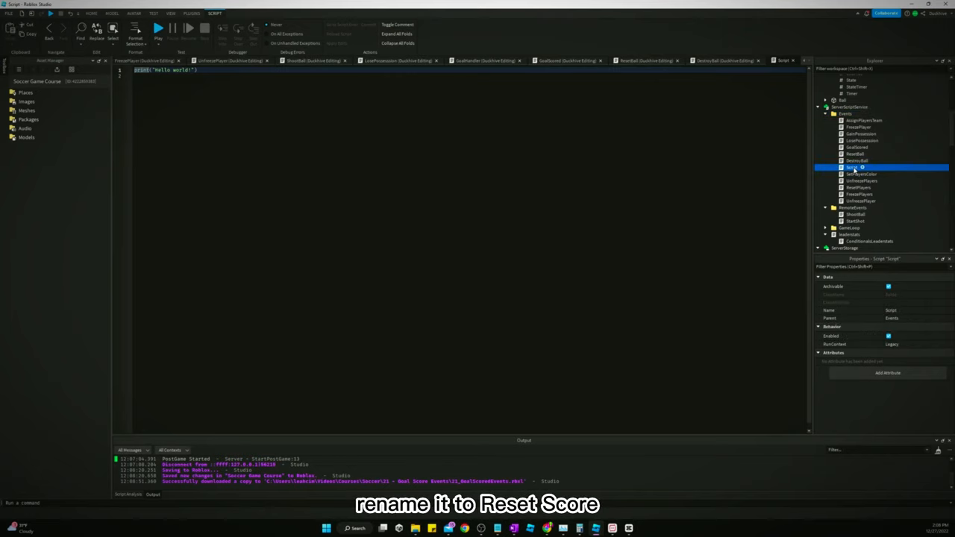
Rename the script ResetScore and connect ResetScore.Event to set Red and Blue TeamScore.Value to 0
double_click(854, 167)
text(resetScore.Event:Connect()
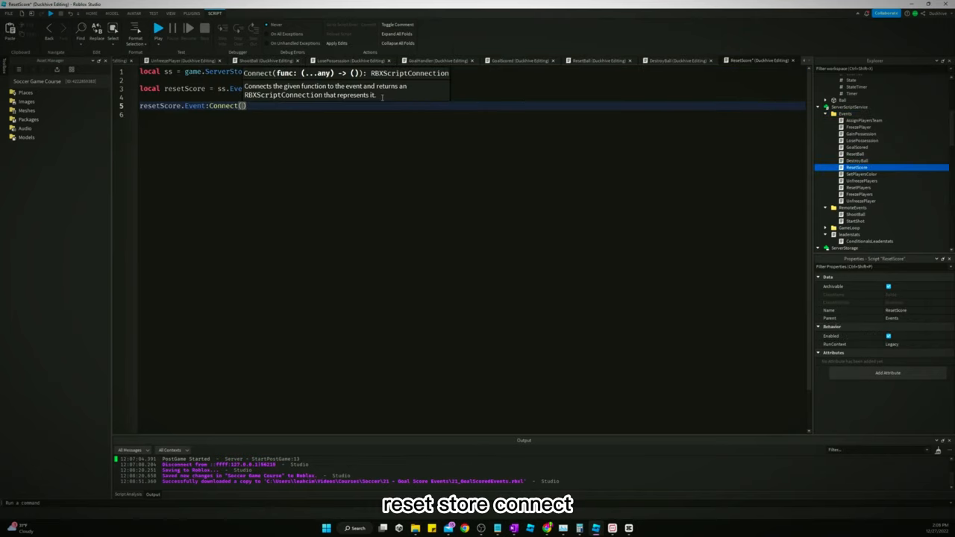
text(function()
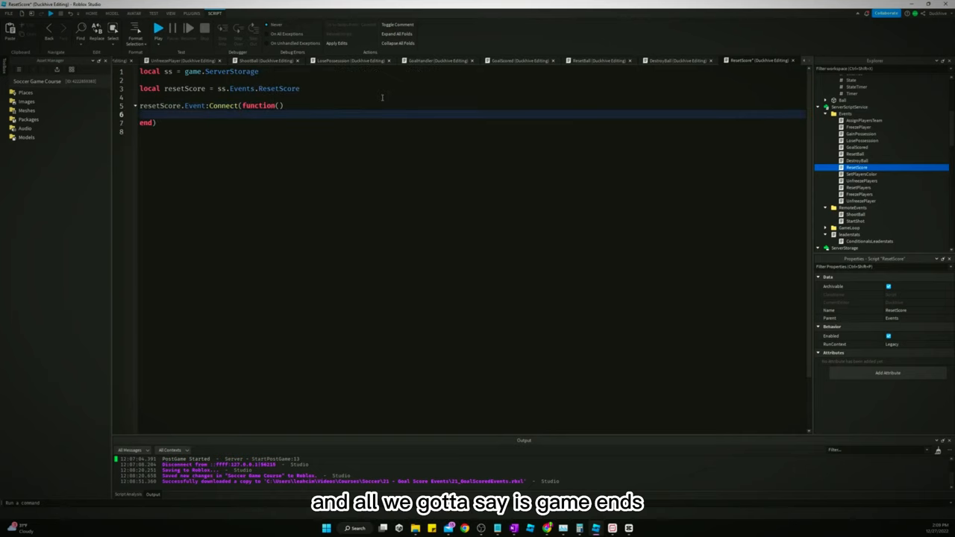
text(game.Teams.Red.TeamScore.)
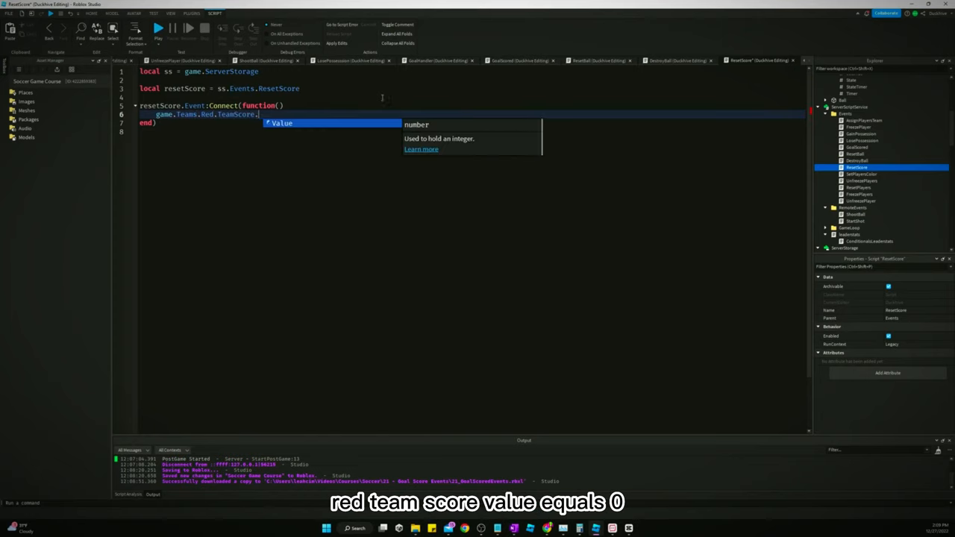
text(Value = 0)
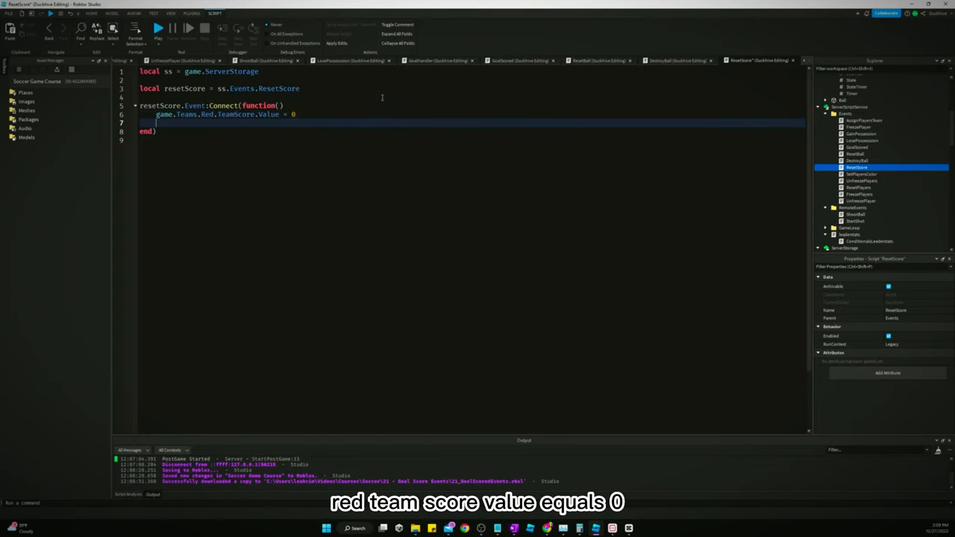
text(game.Teams.Blue.TeamScore.Value = 0)
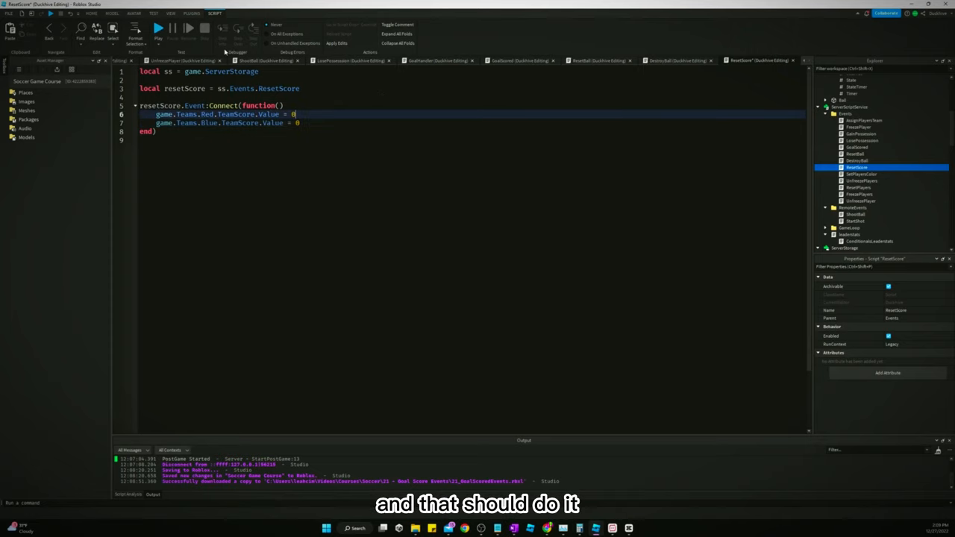
Start a Play test run of the game
click(158, 27)
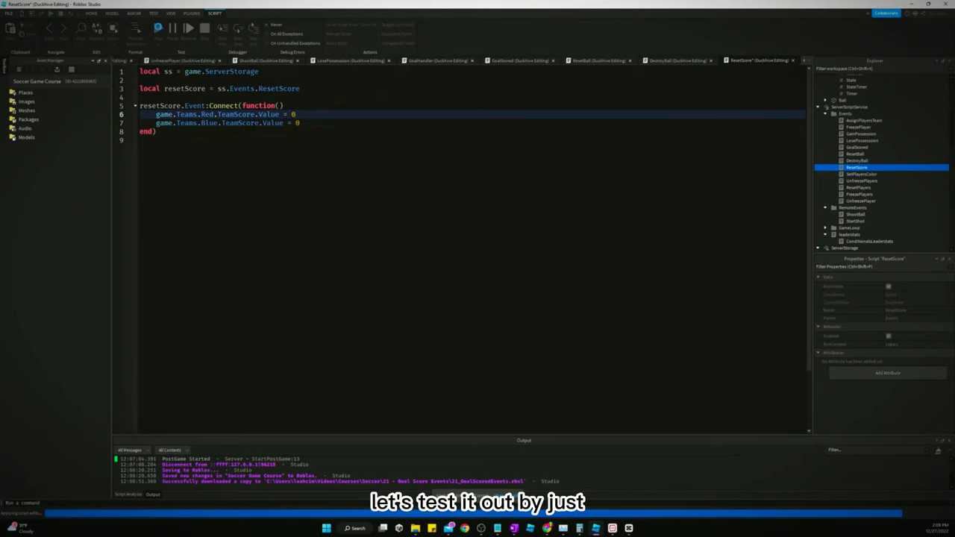